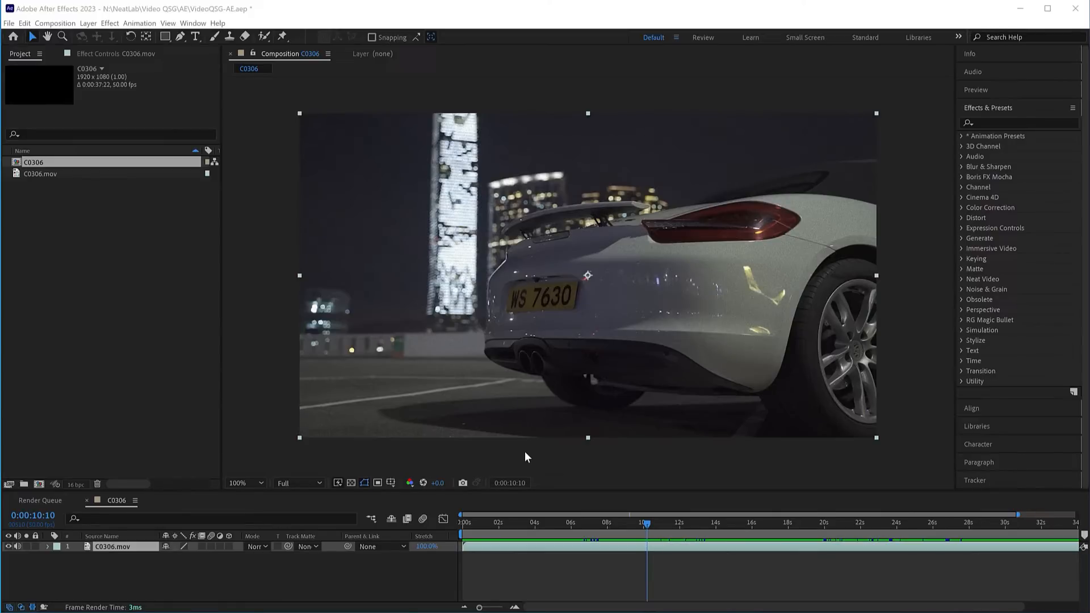
mouse_move(973, 119)
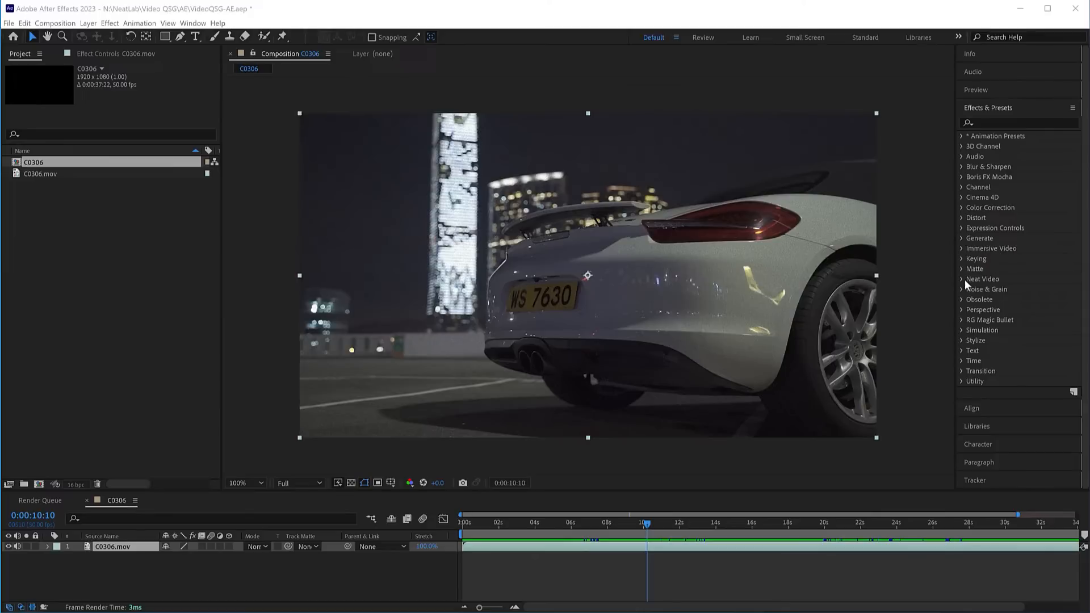
Apply Neat Video's Reduce Noise v5 effect to the C0306.mov layer from Effects & Presets
left_click(963, 279)
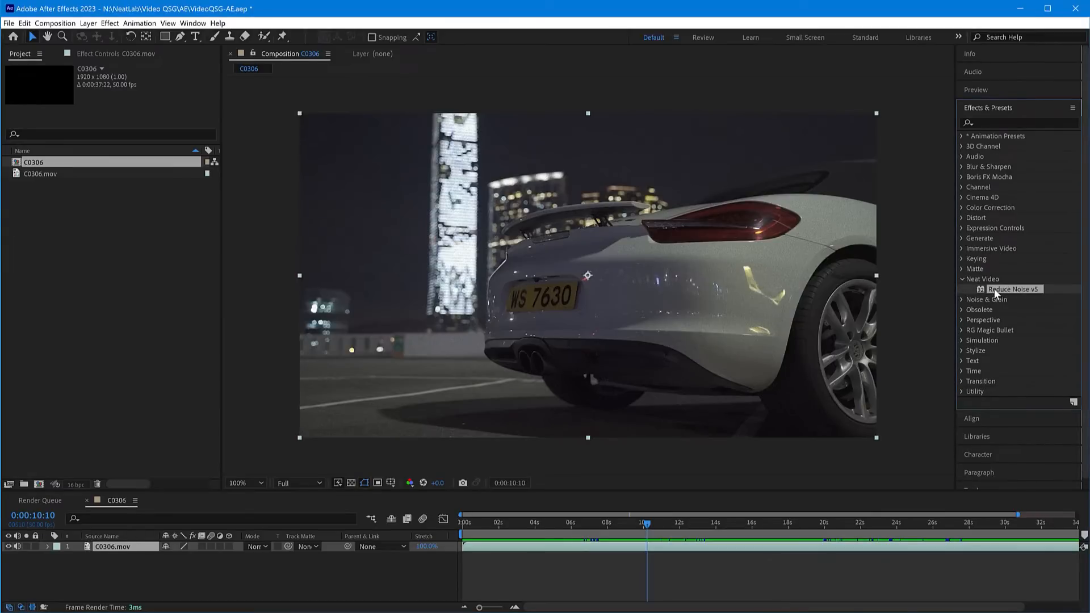
double_click(1013, 288)
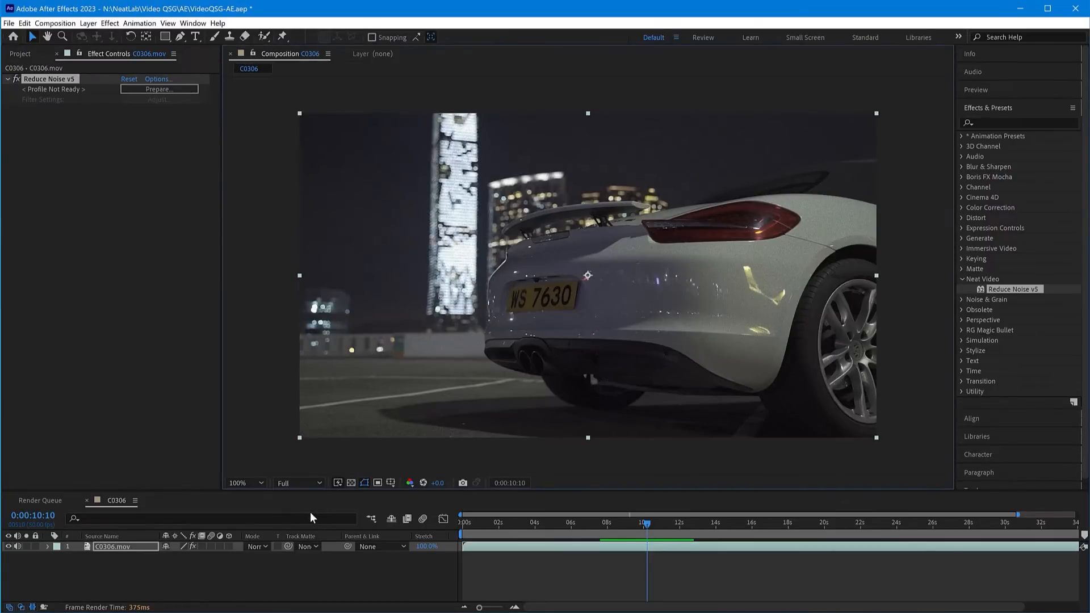
Set Fast Previews to Off (Final Quality) and move to frame 0:00:34:03 with the lit taillight
left_click(338, 483)
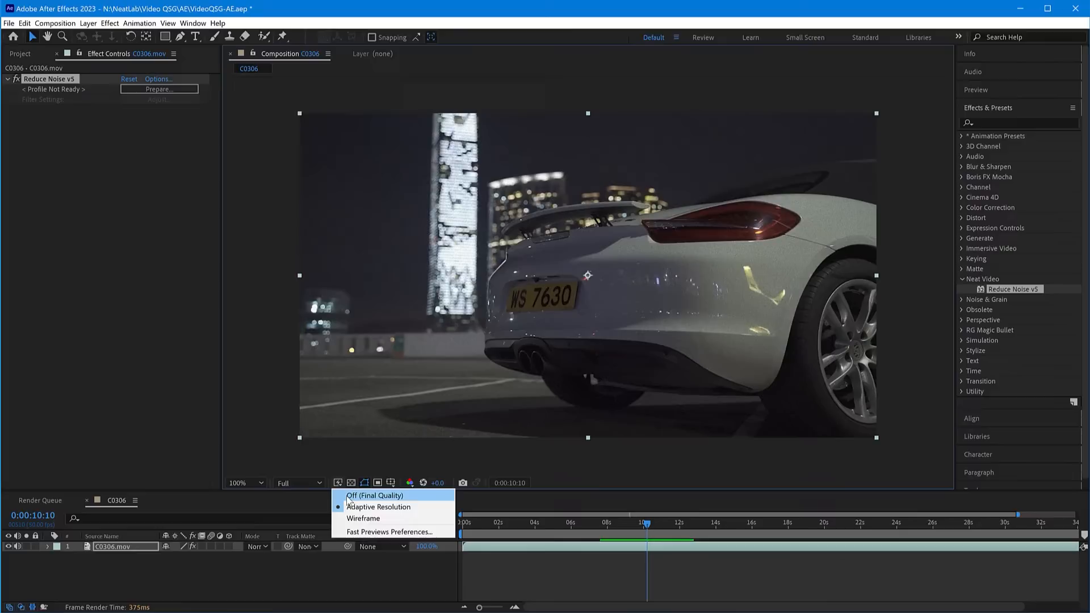
left_click(365, 483)
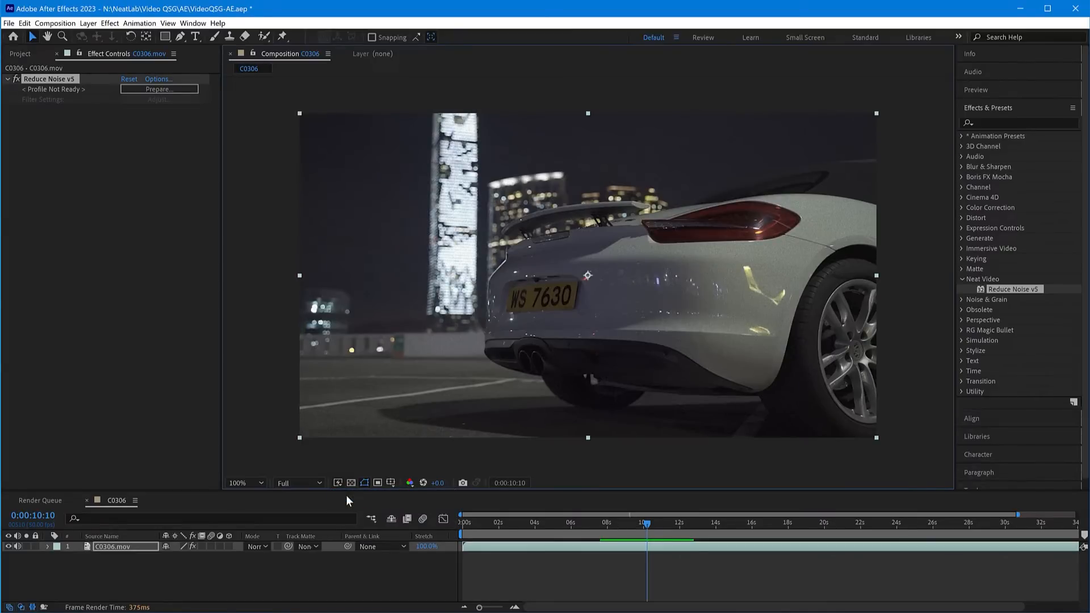
left_click(983, 523)
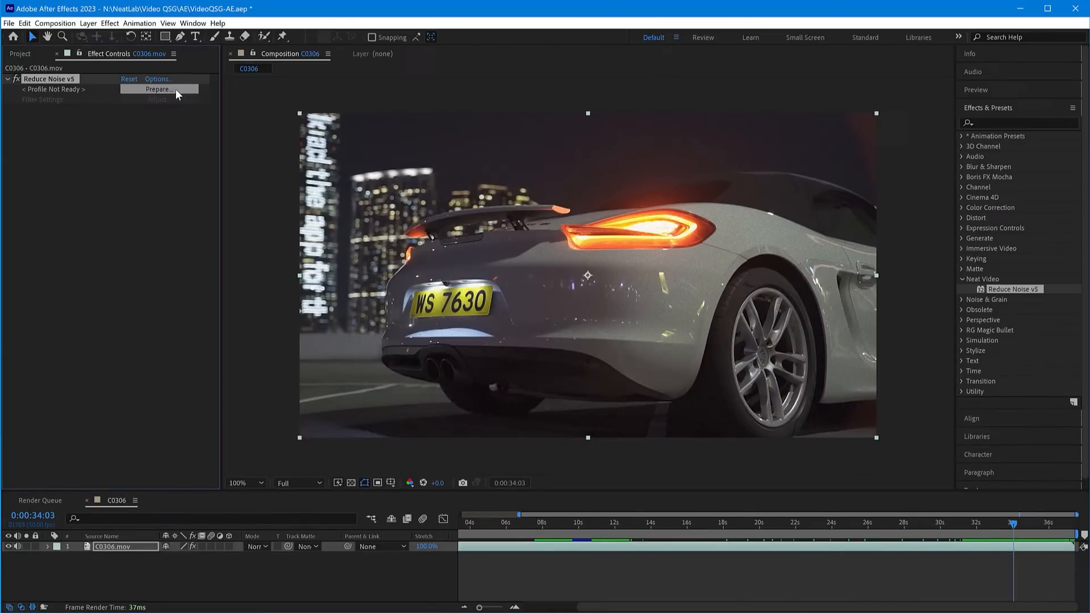
Launch the Neat Video window via Prepare and bring up Tools > Preferences
left_click(158, 89)
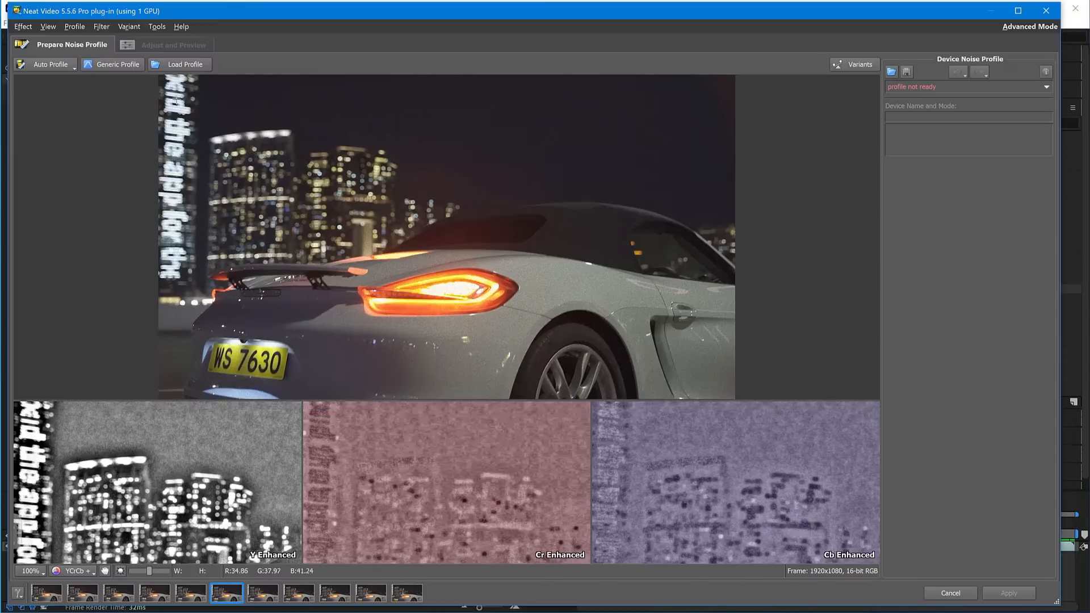
left_click(156, 27)
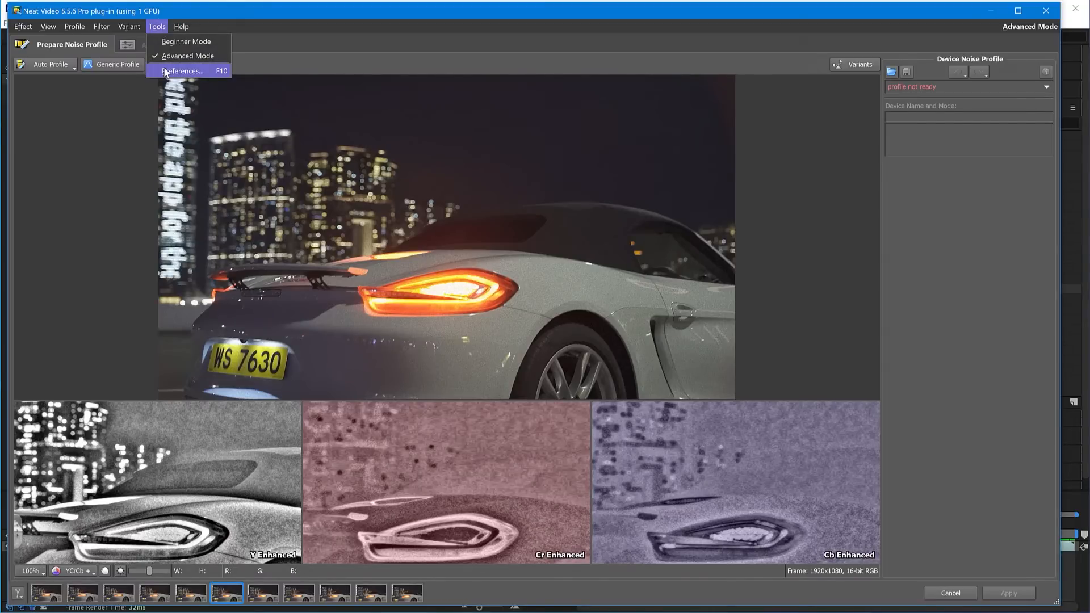
left_click(183, 71)
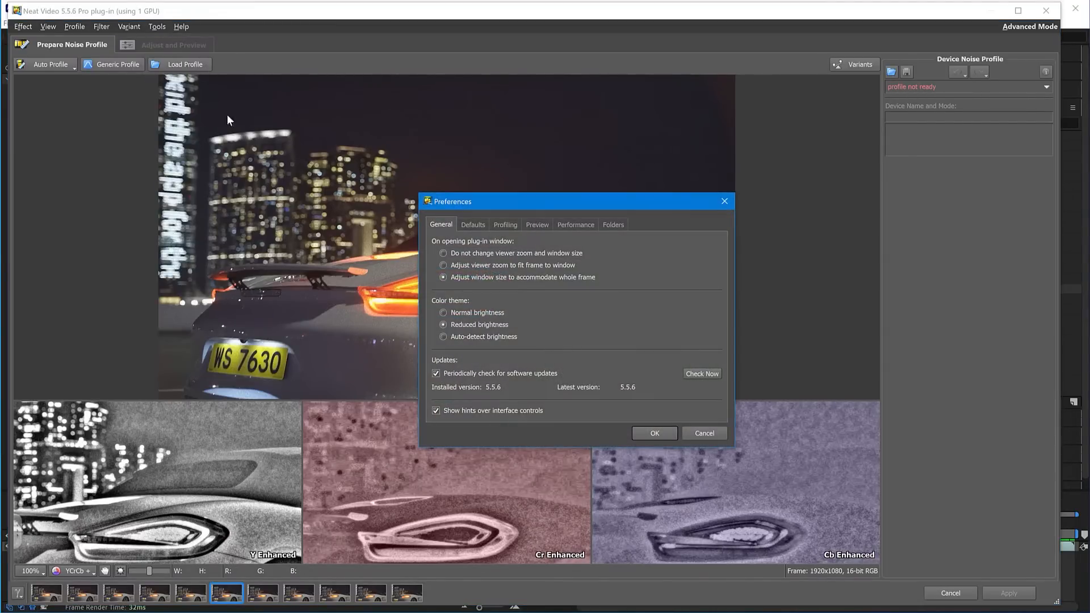
Run Optimize Settings on the Performance page, accept the GPU-only best combination and confirm with OK
left_click(575, 224)
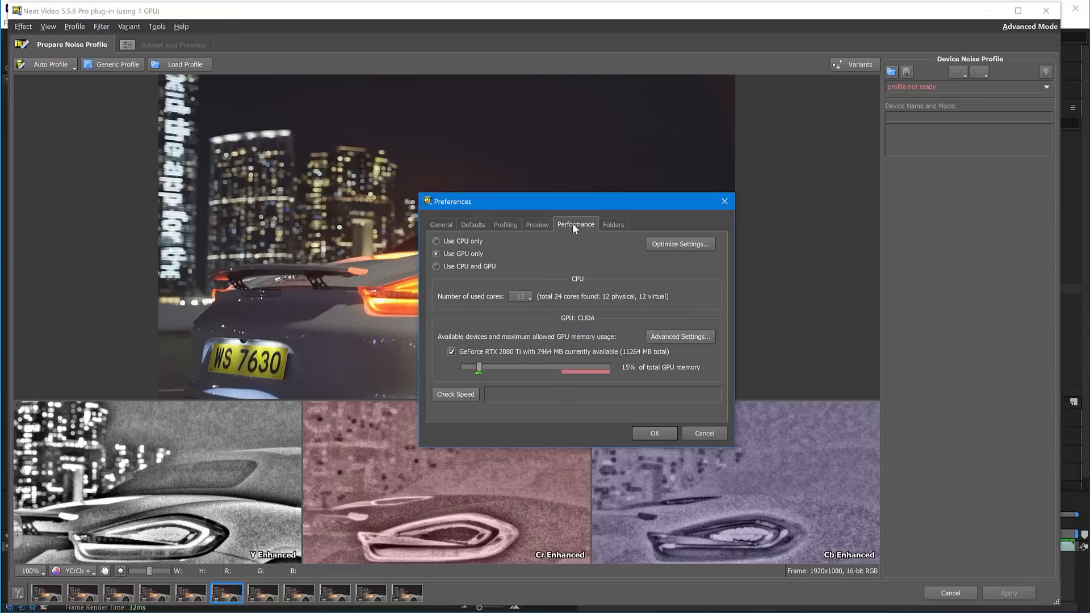
left_click(679, 244)
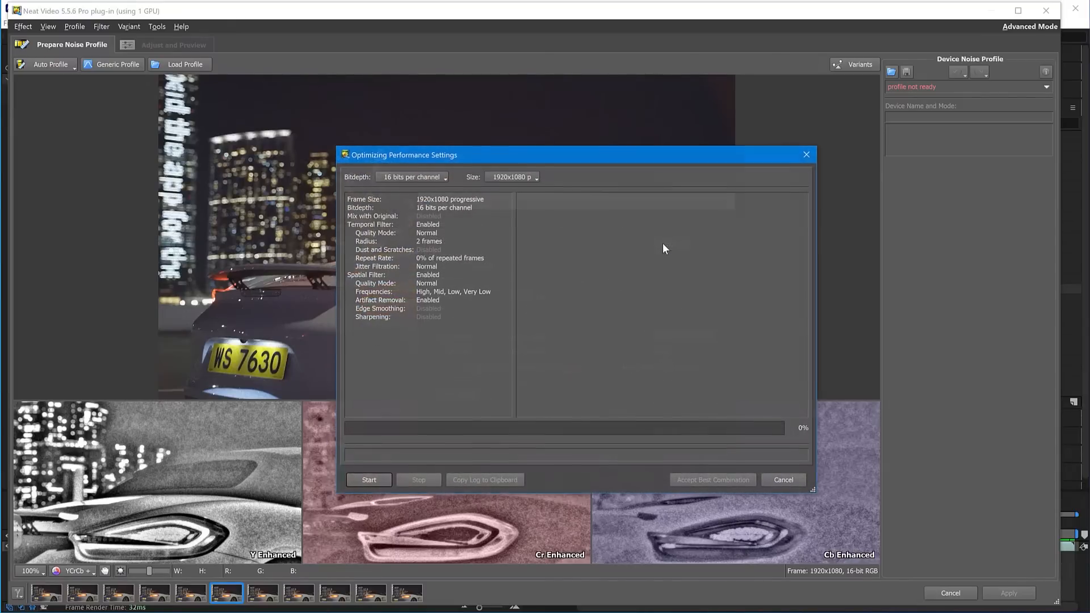
left_click(369, 480)
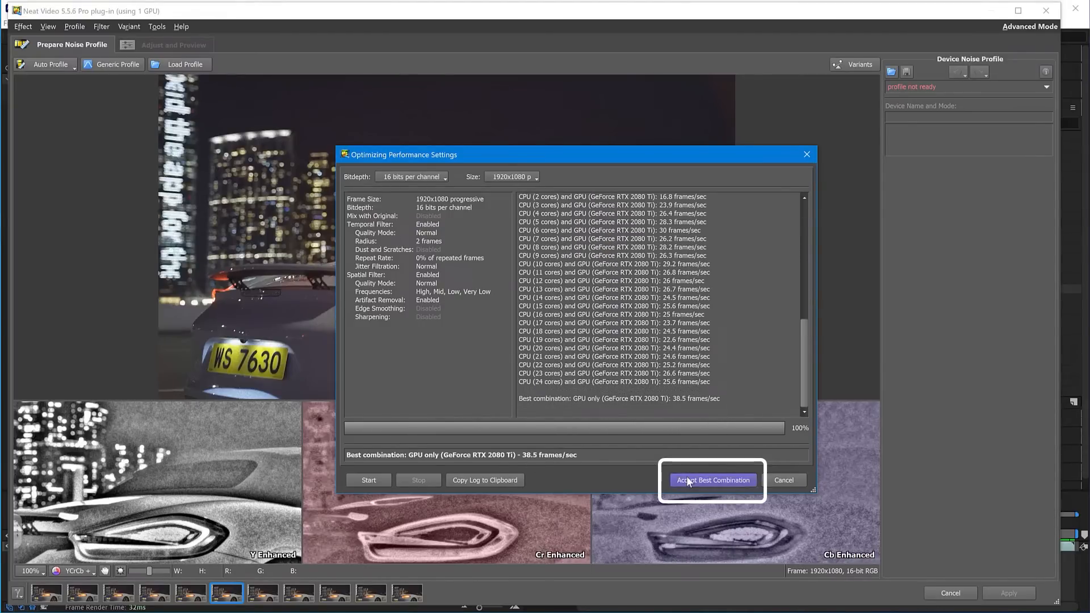
left_click(712, 480)
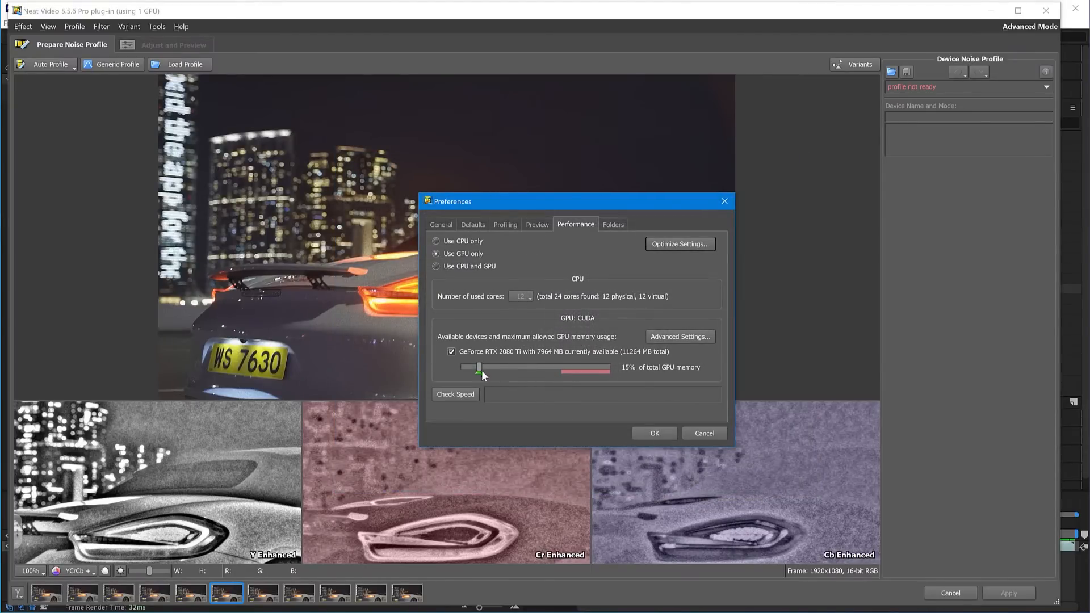
mouse_move(480, 368)
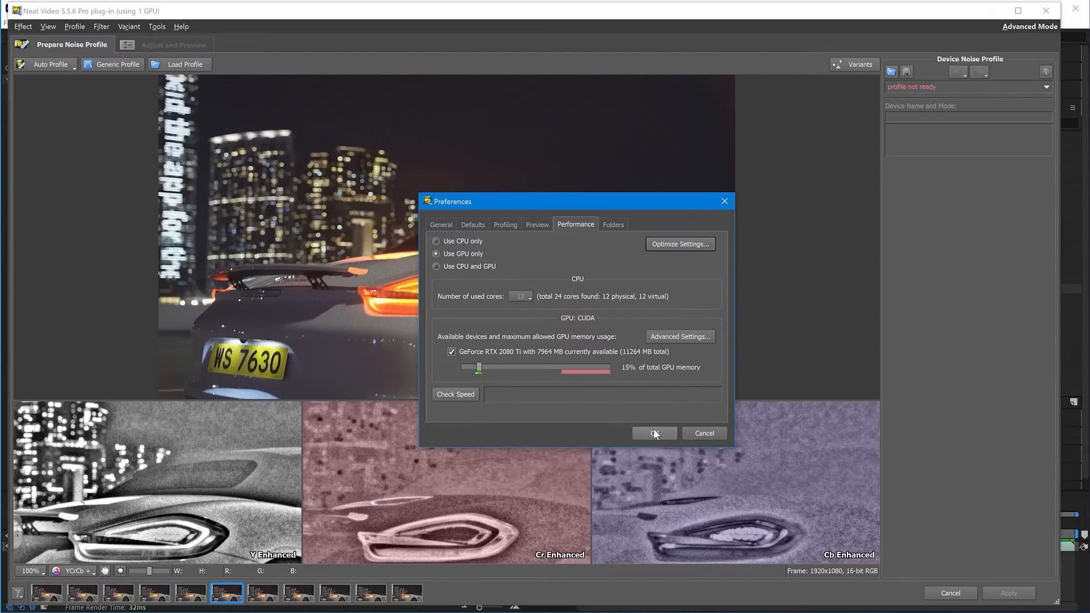
left_click(653, 433)
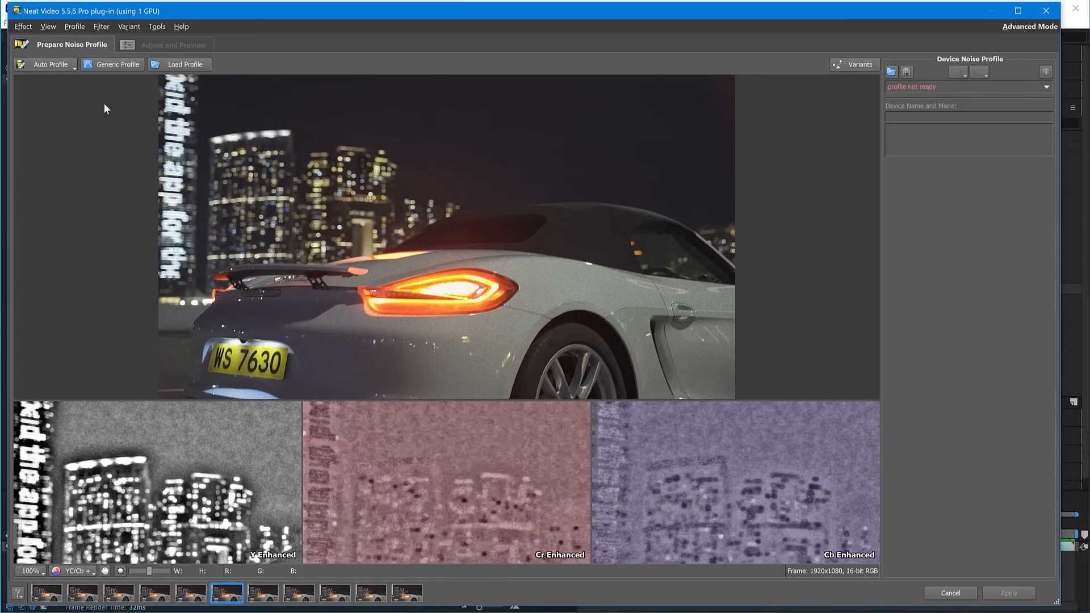
Auto Profile a flat car-body patch, build the noise profile and move to Adjust and Preview
left_click(50, 64)
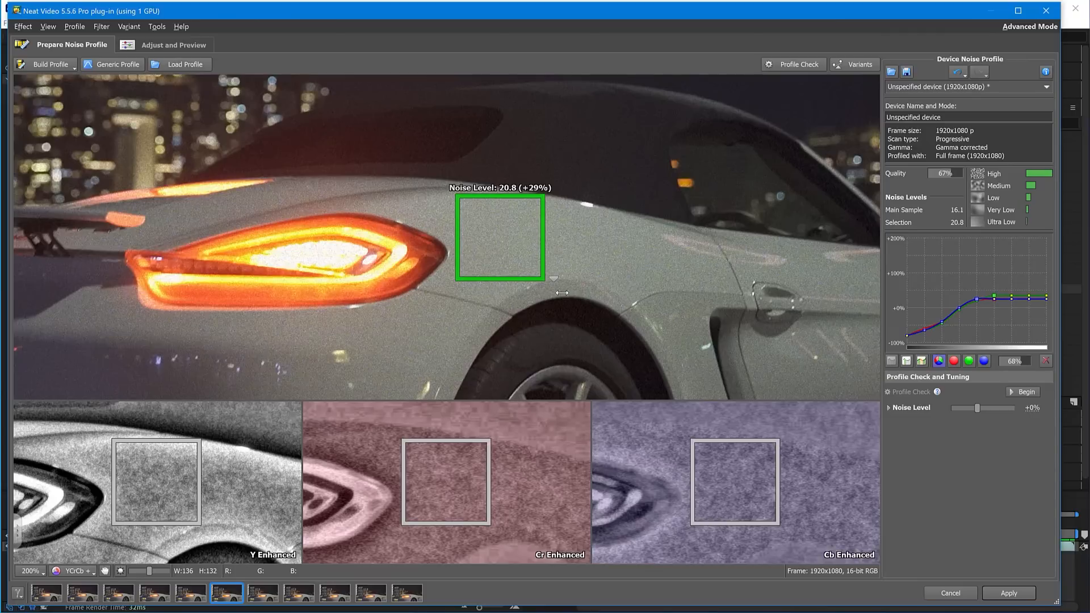
left_click(50, 64)
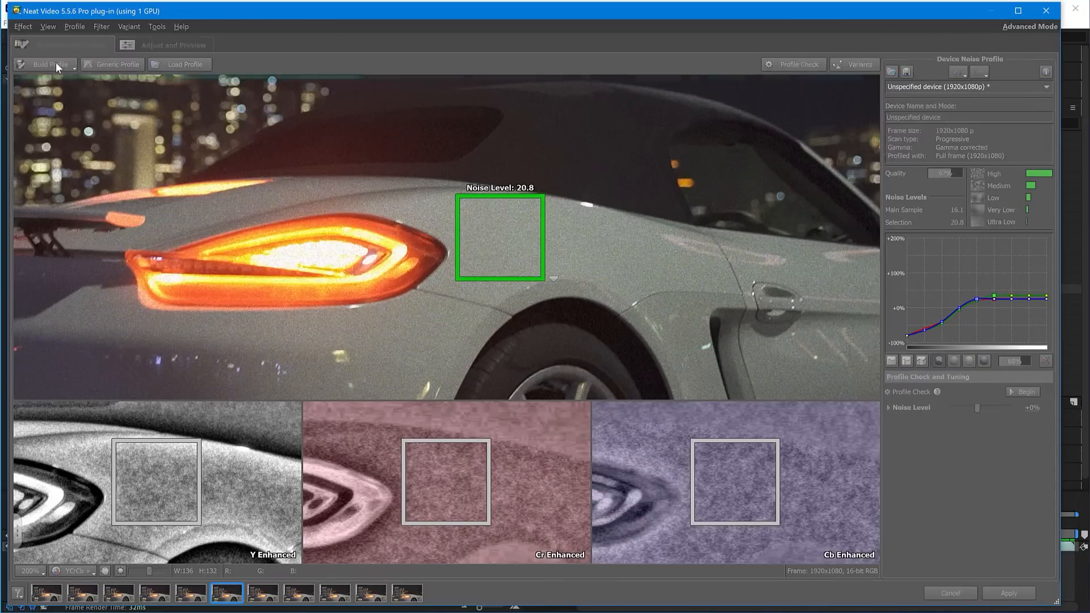
left_click(48, 65)
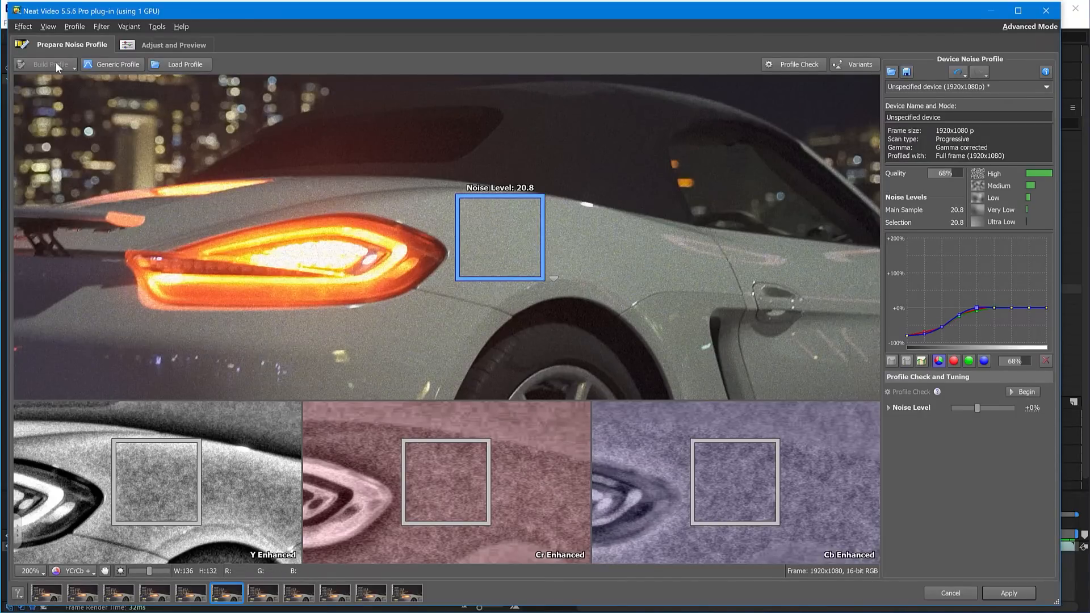
left_click(174, 44)
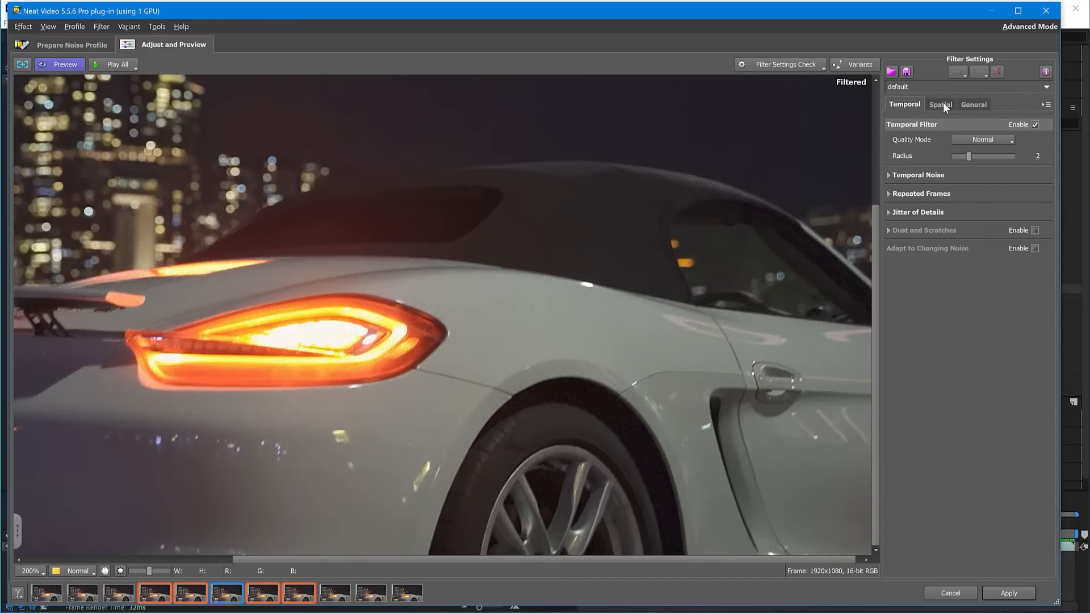
Show the Spatial filter settings and toggle the preview between Original and Filtered frames
left_click(941, 104)
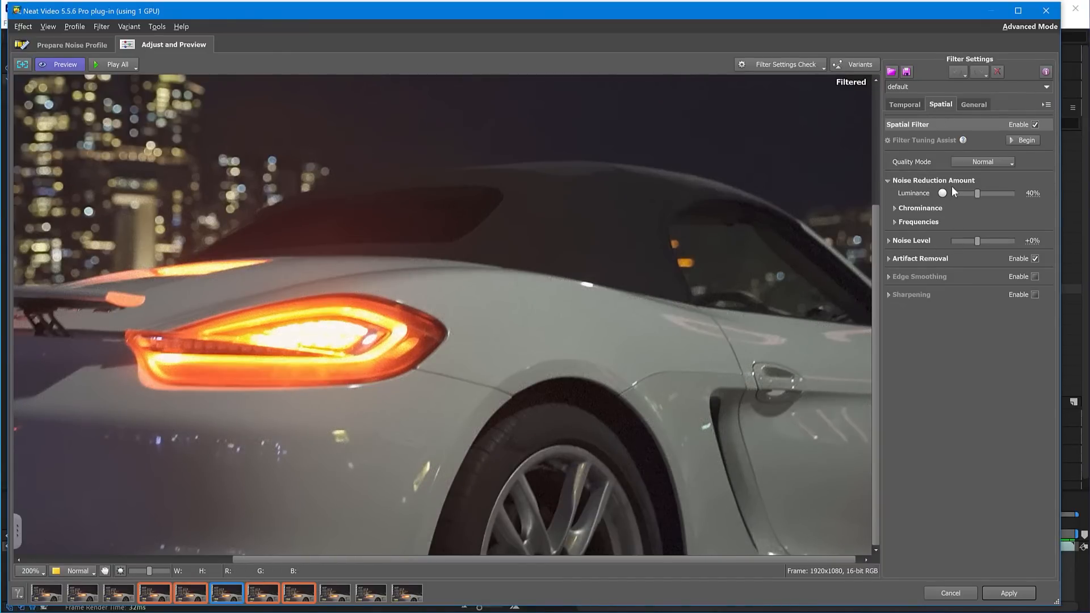
left_click_drag(433, 182, 692, 483)
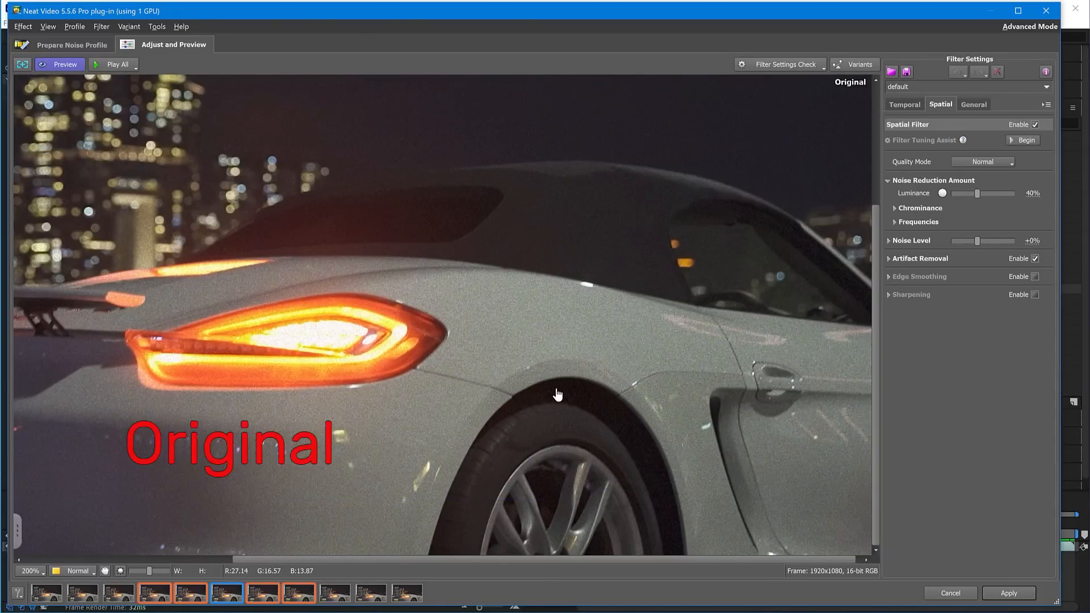
left_click(64, 64)
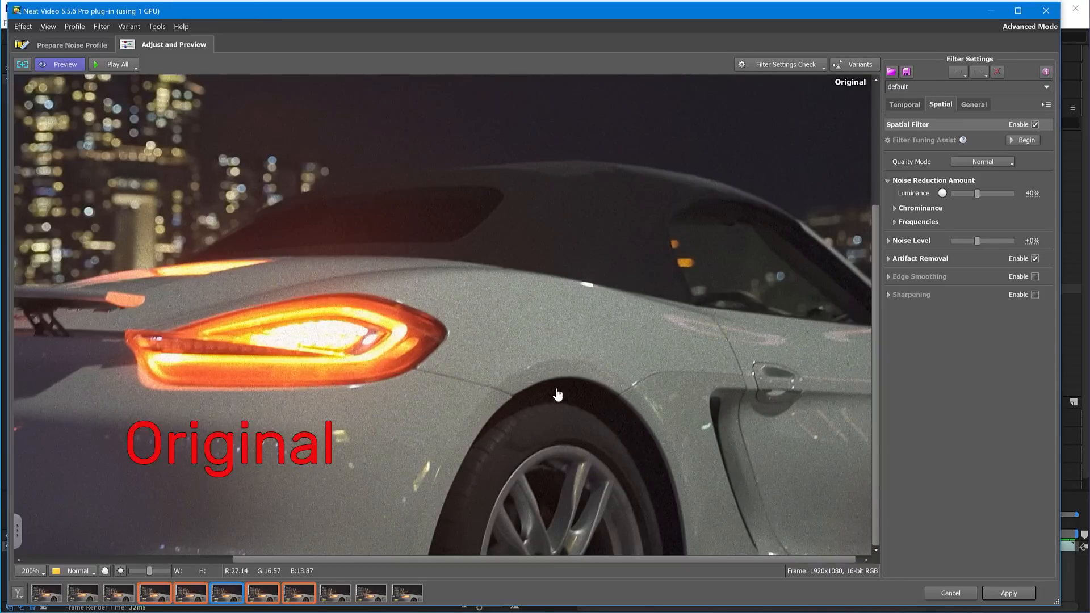
left_click(59, 64)
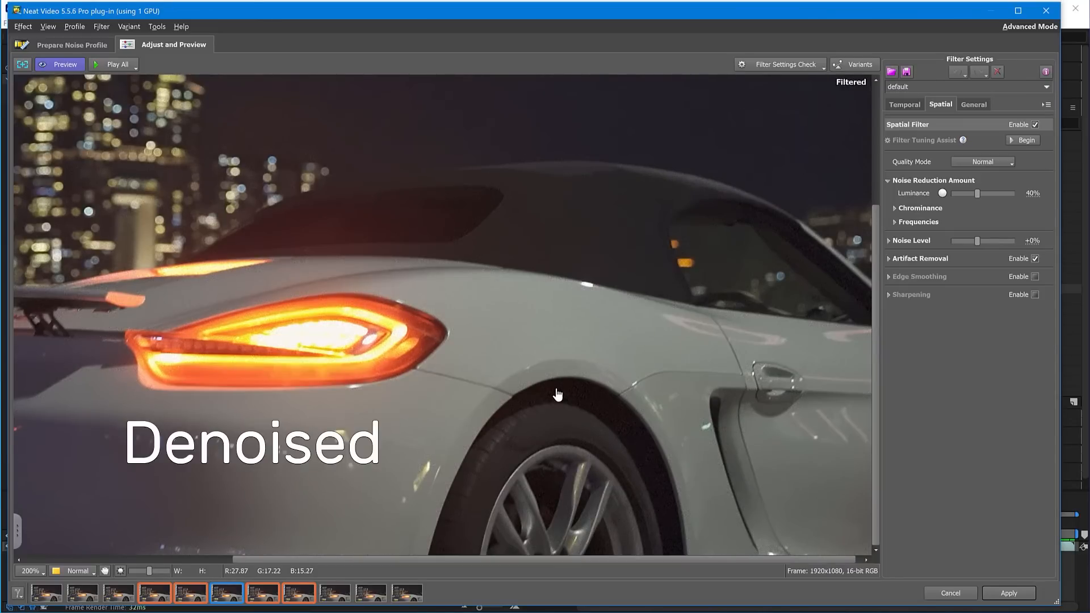